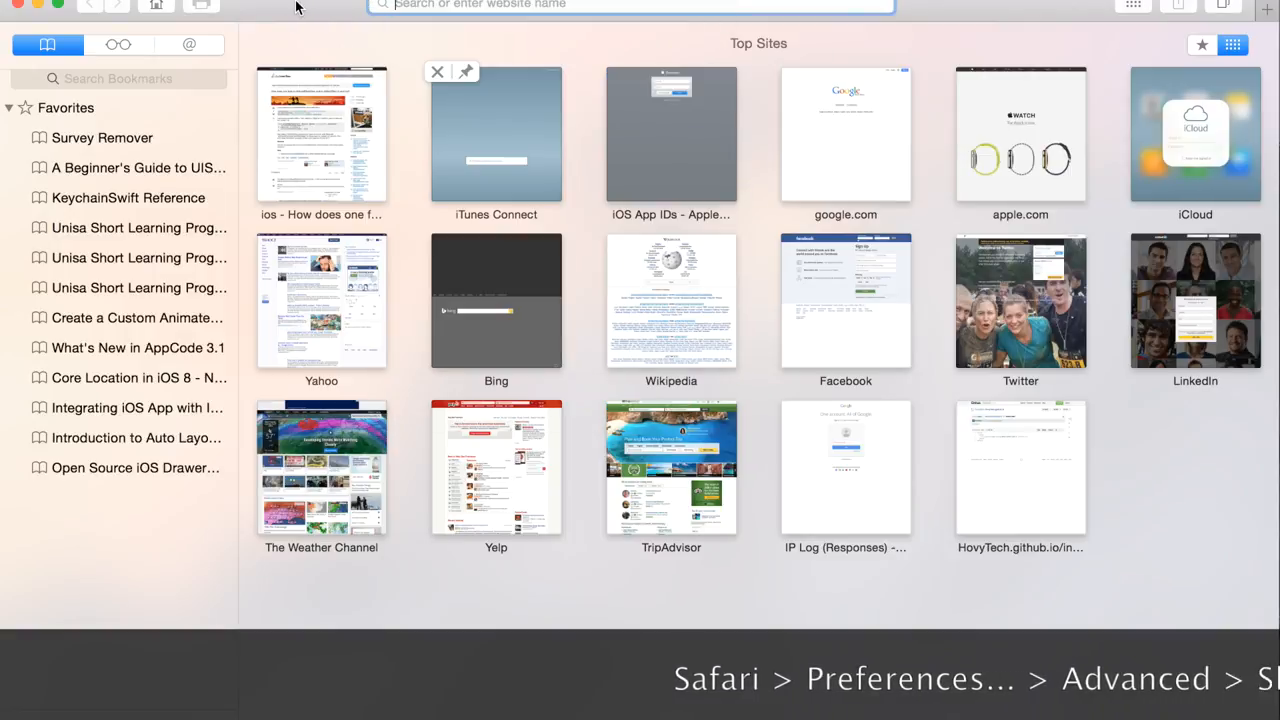
Step: Enable 'Show Develop menu in menu bar' in Safari's Advanced preferences and close Preferences
left_click(30, 5)
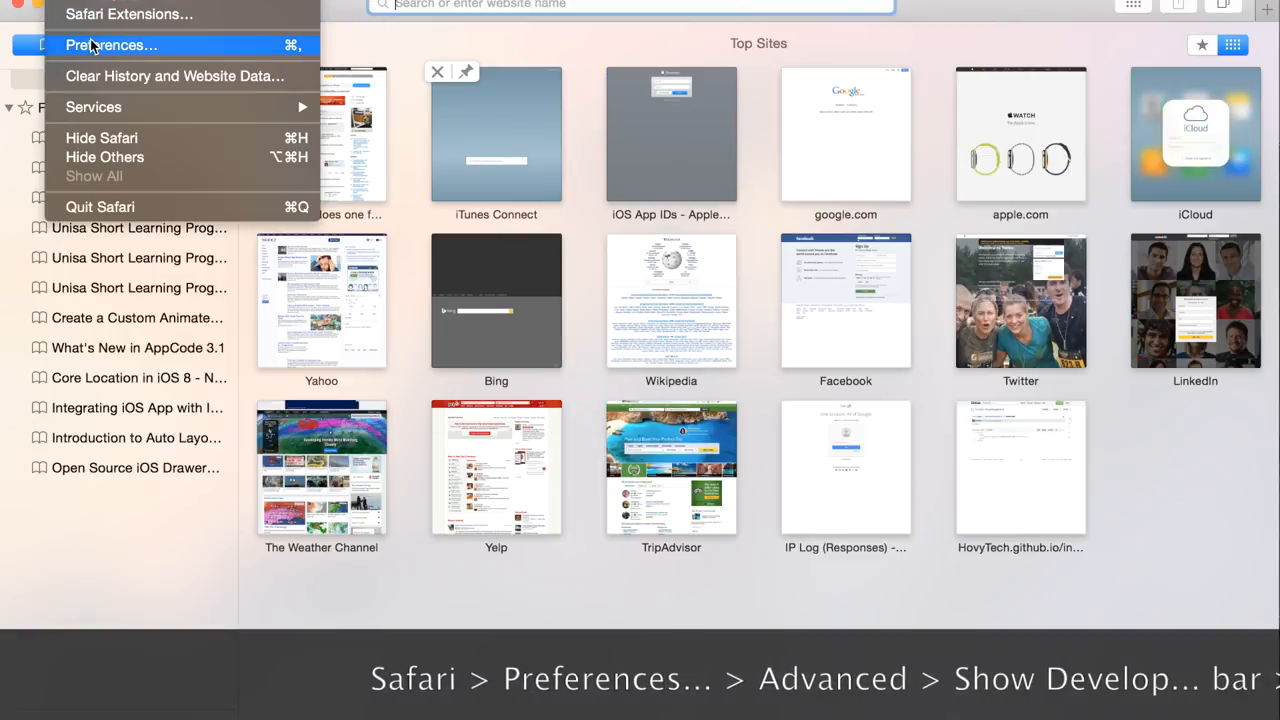
left_click(111, 44)
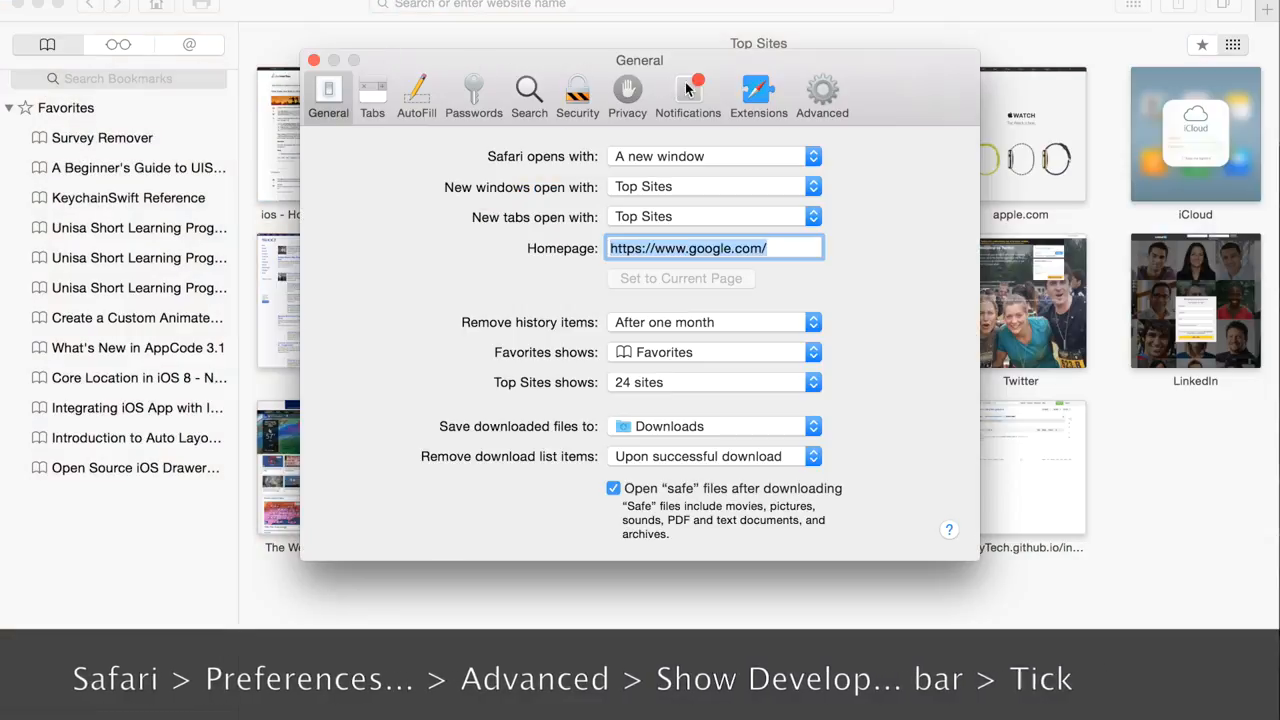
left_click(822, 90)
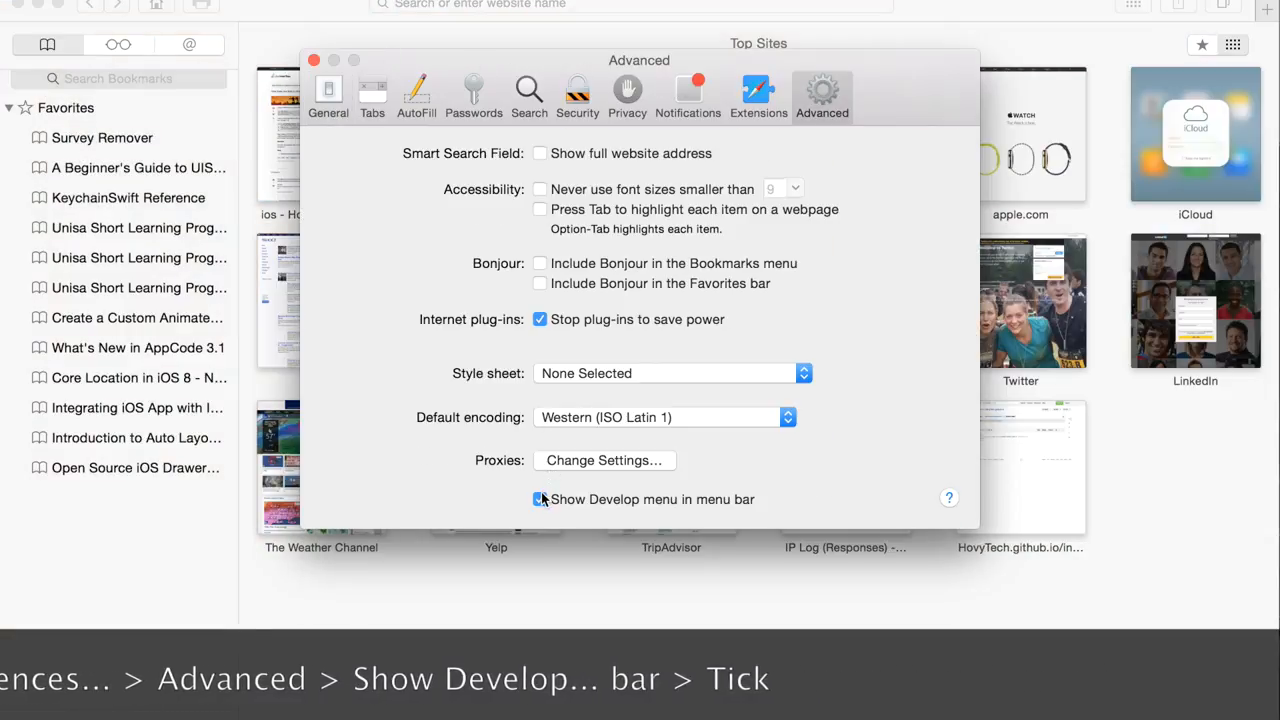
left_click(540, 499)
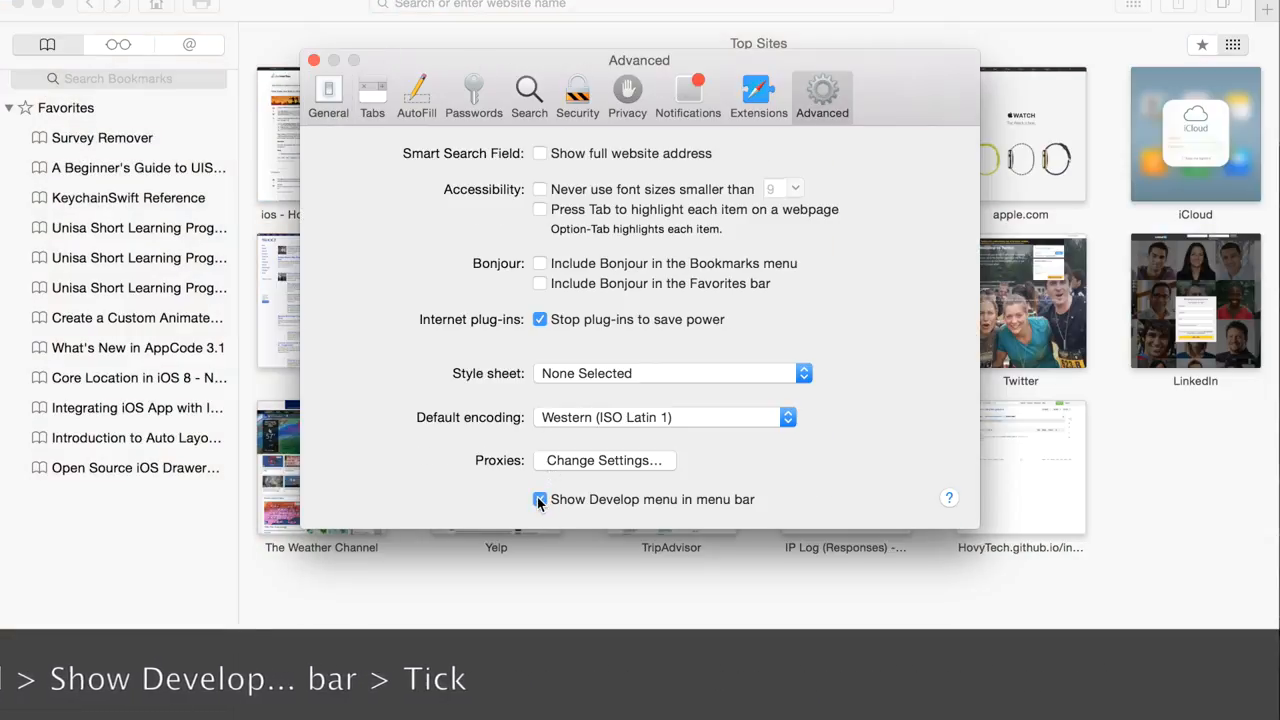
left_click(539, 499)
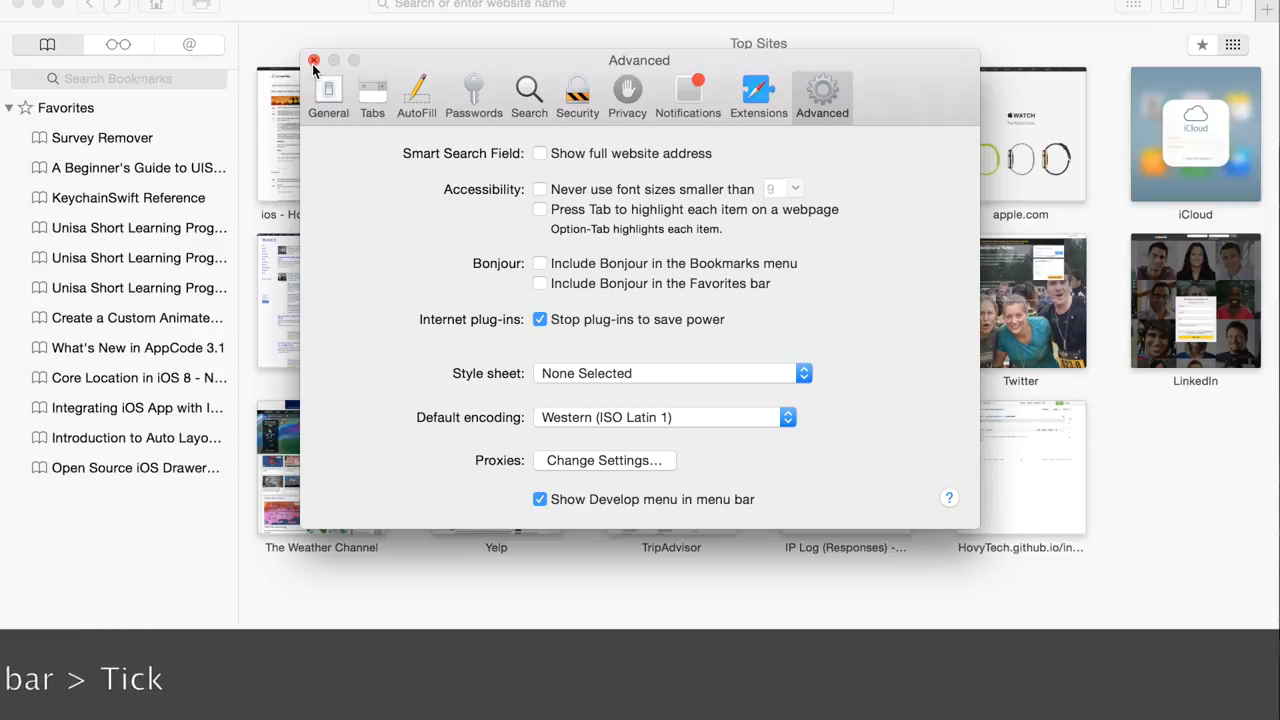
left_click(313, 60)
type("pinterest food")
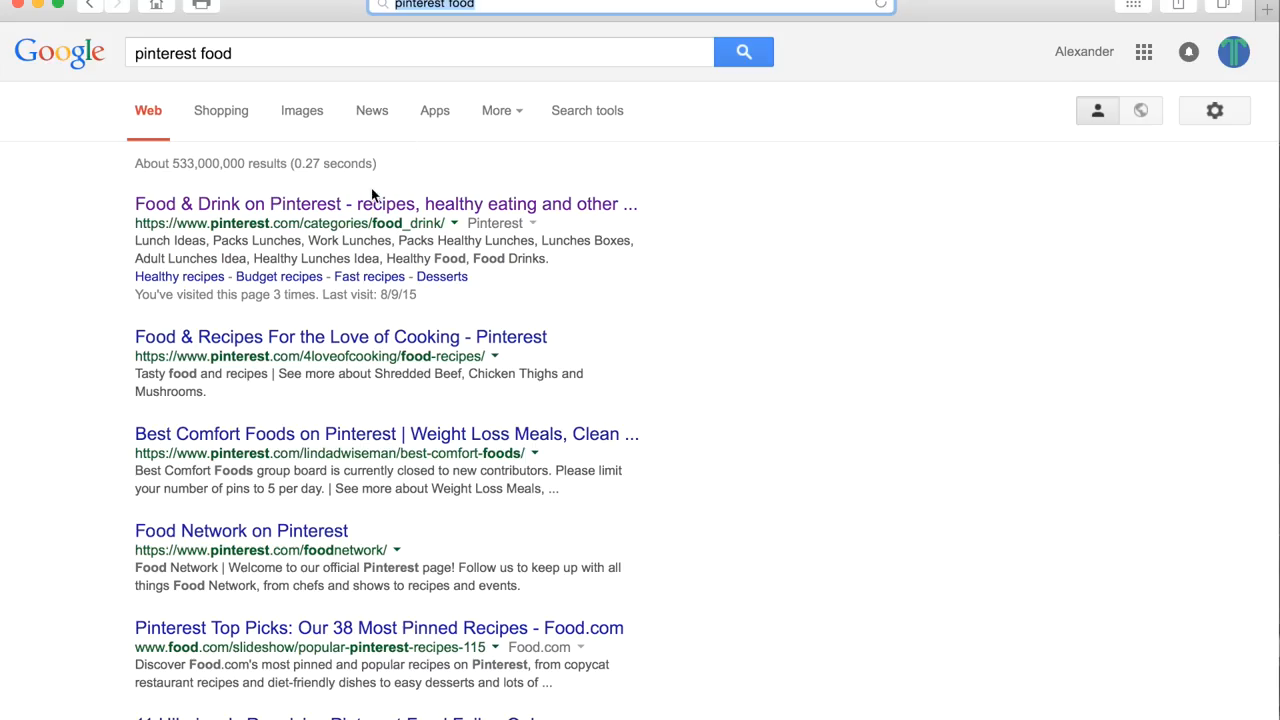
Step: Open the 'Food & Drink on Pinterest' result from the Google search
left_click(386, 204)
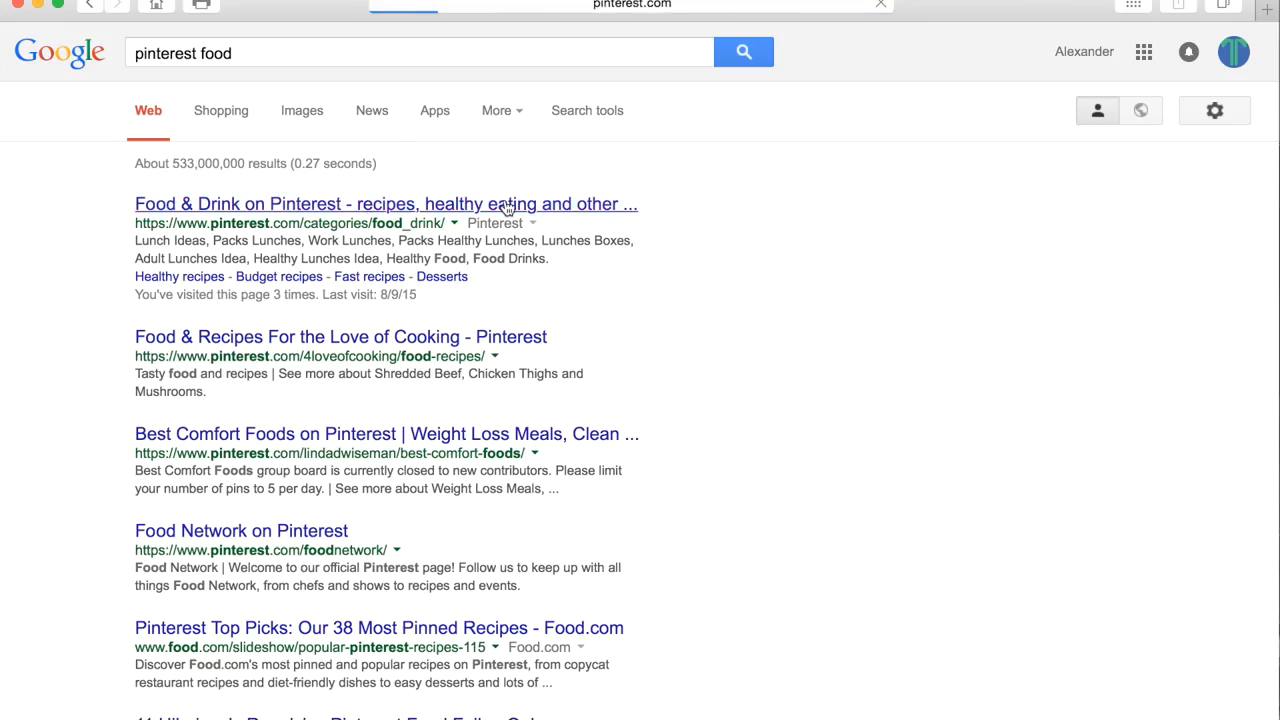
left_click(385, 204)
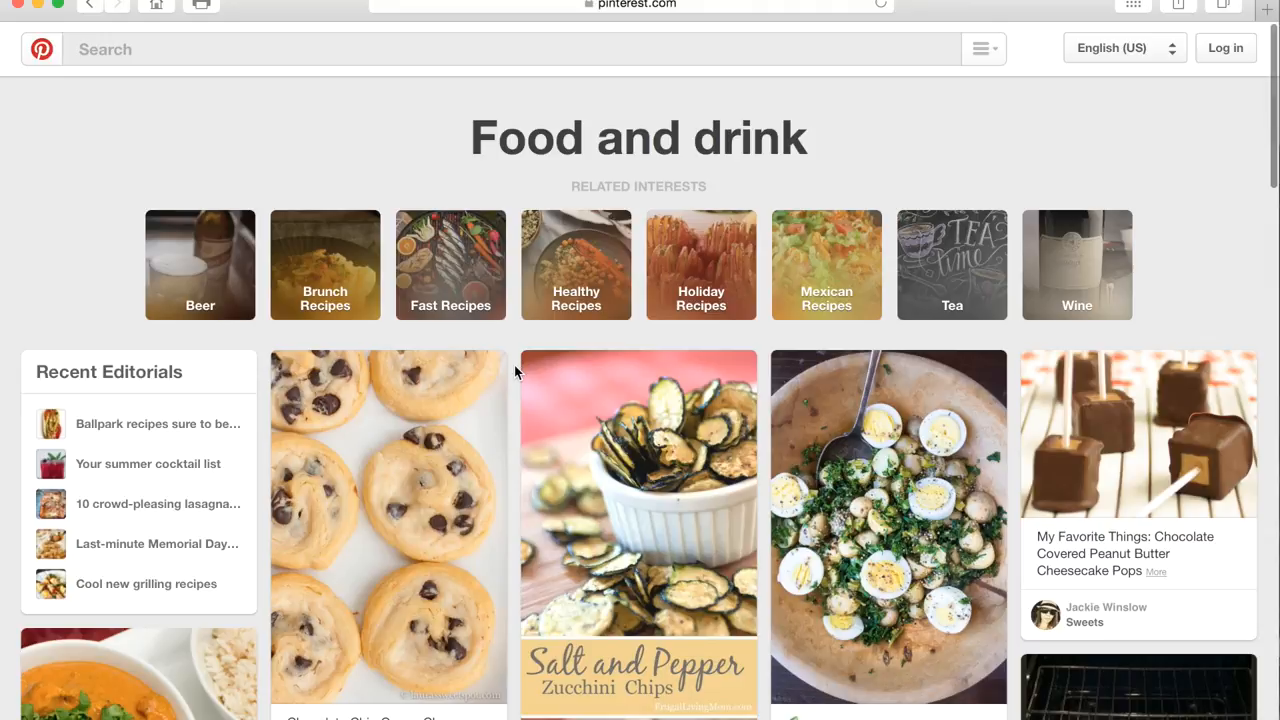
Step: Scroll the Food and drink pins until the 'There are more recipes to see' sign-up banner appears
scroll("down", 3)
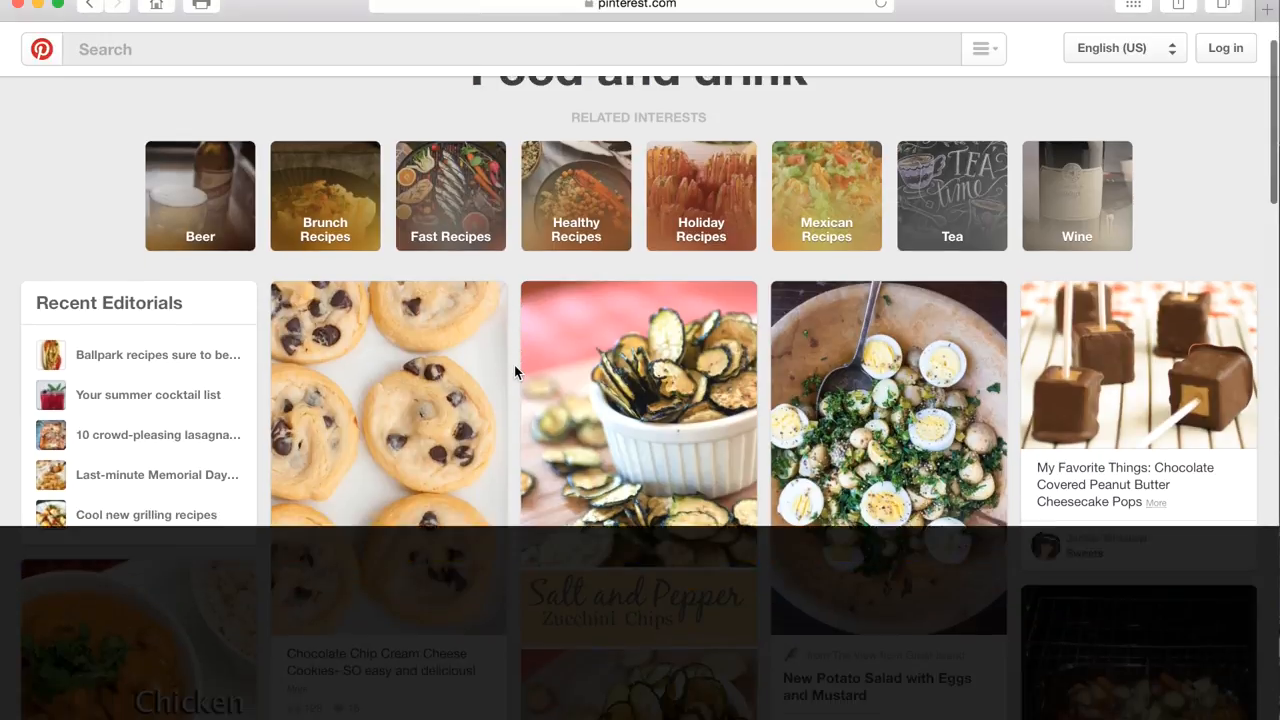
scroll("down", 3)
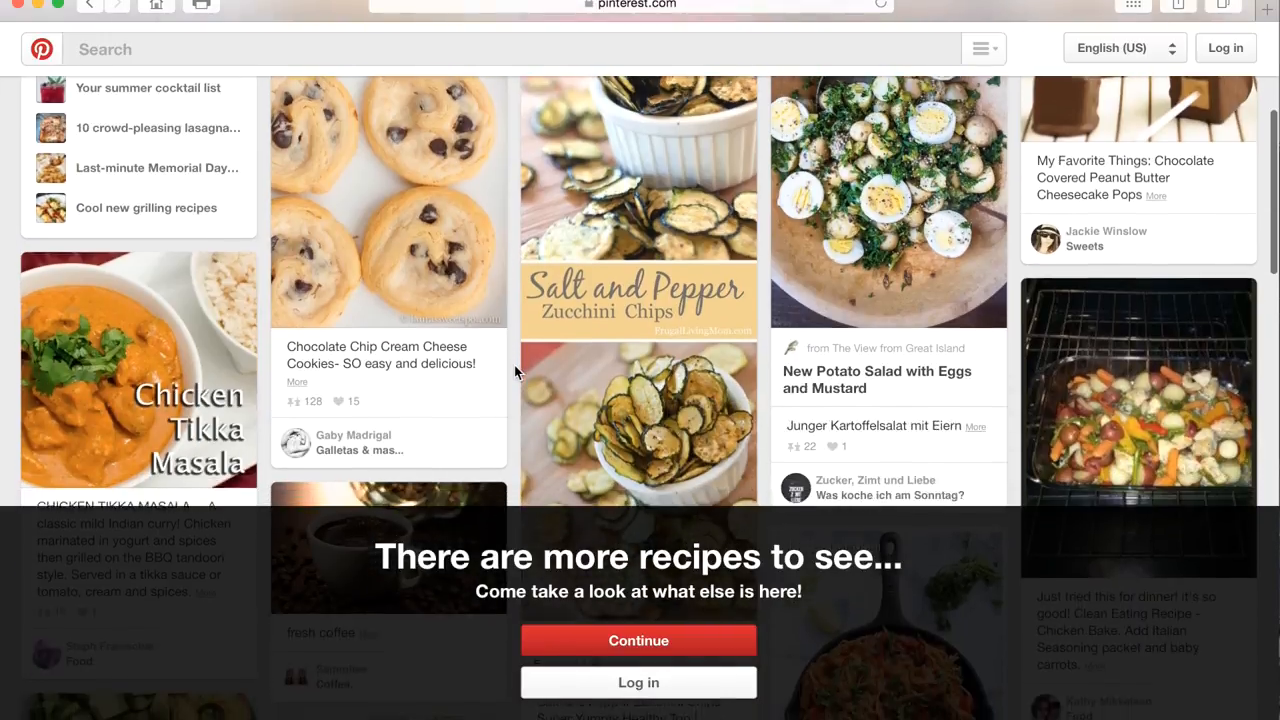
scroll("down", 3)
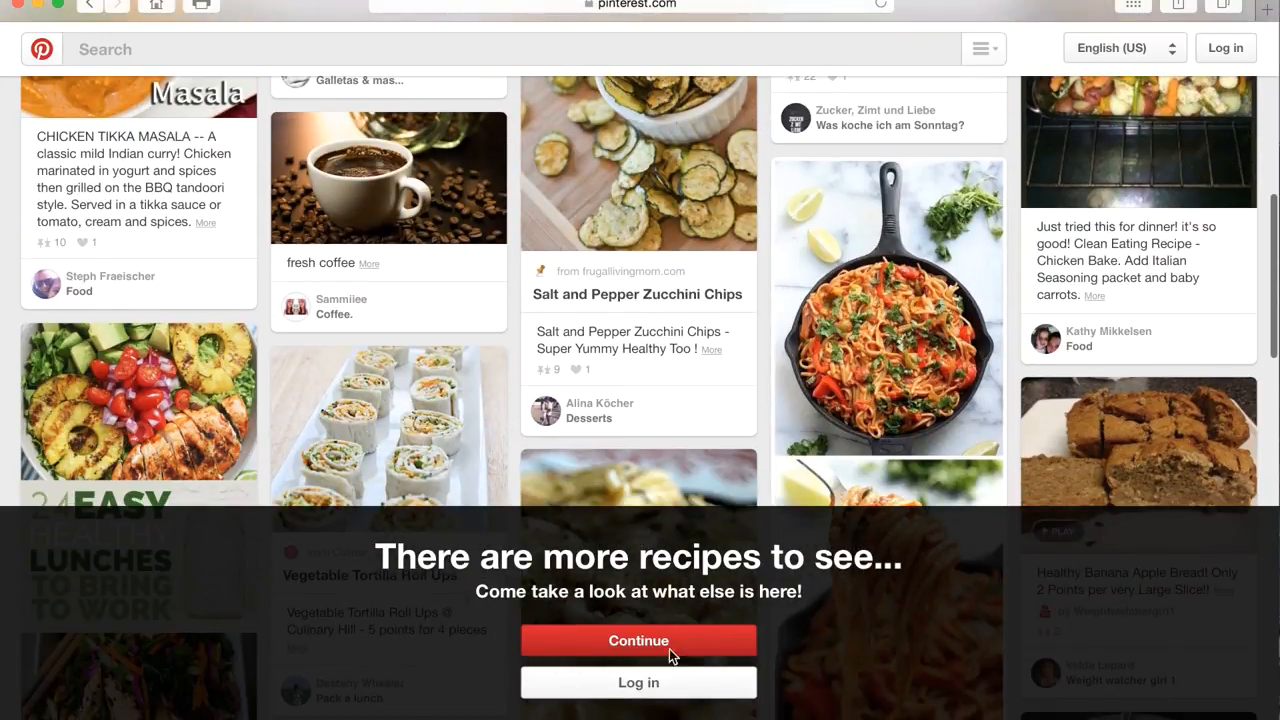
scroll("down", 3)
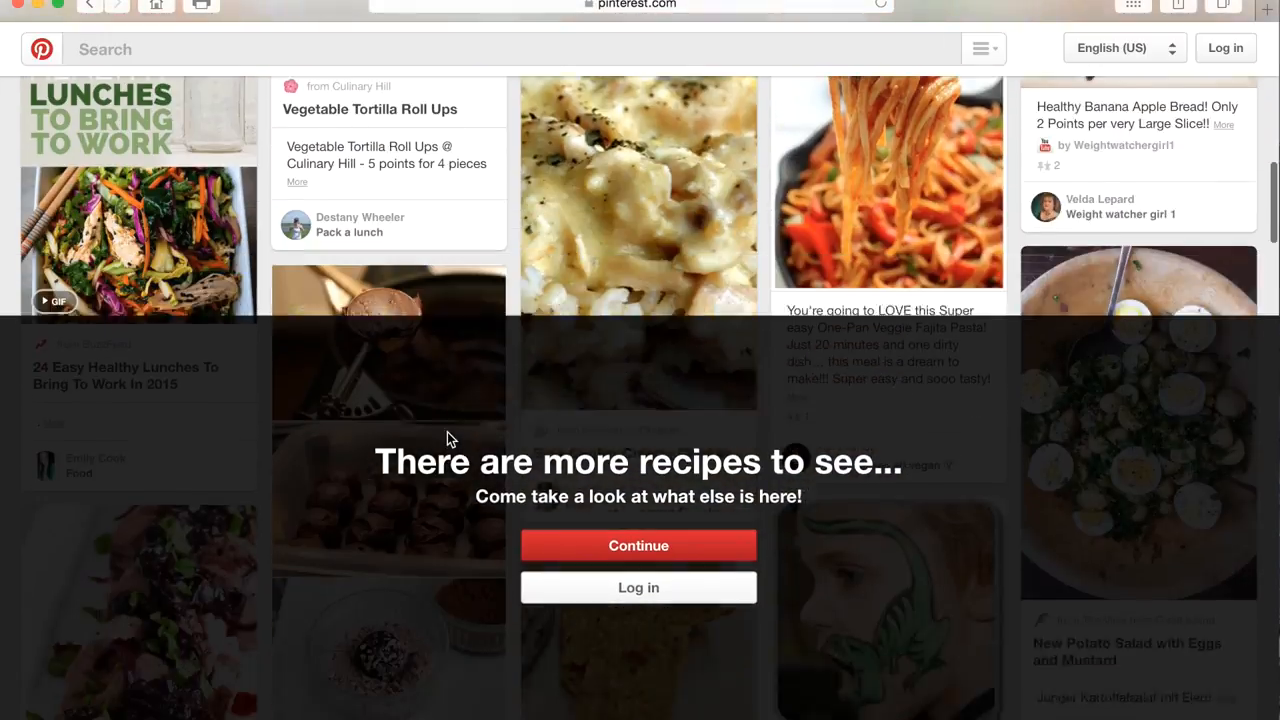
left_click(638, 545)
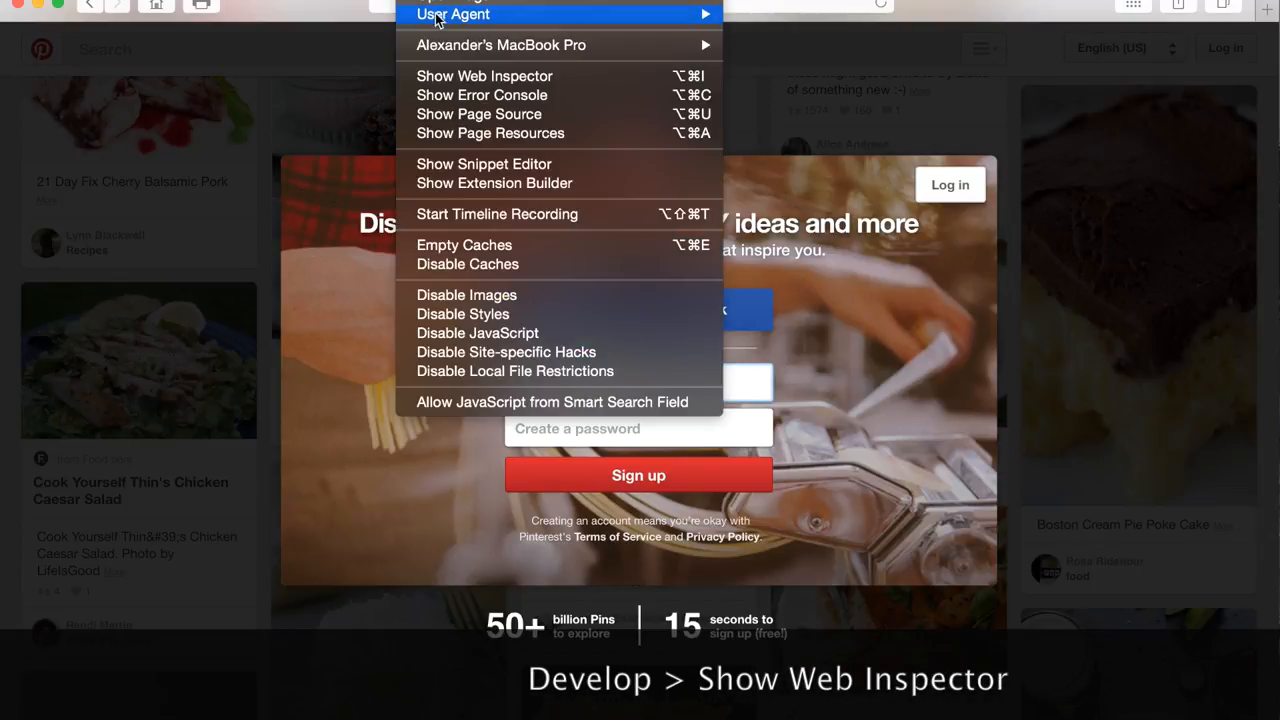
mouse_move(484, 76)
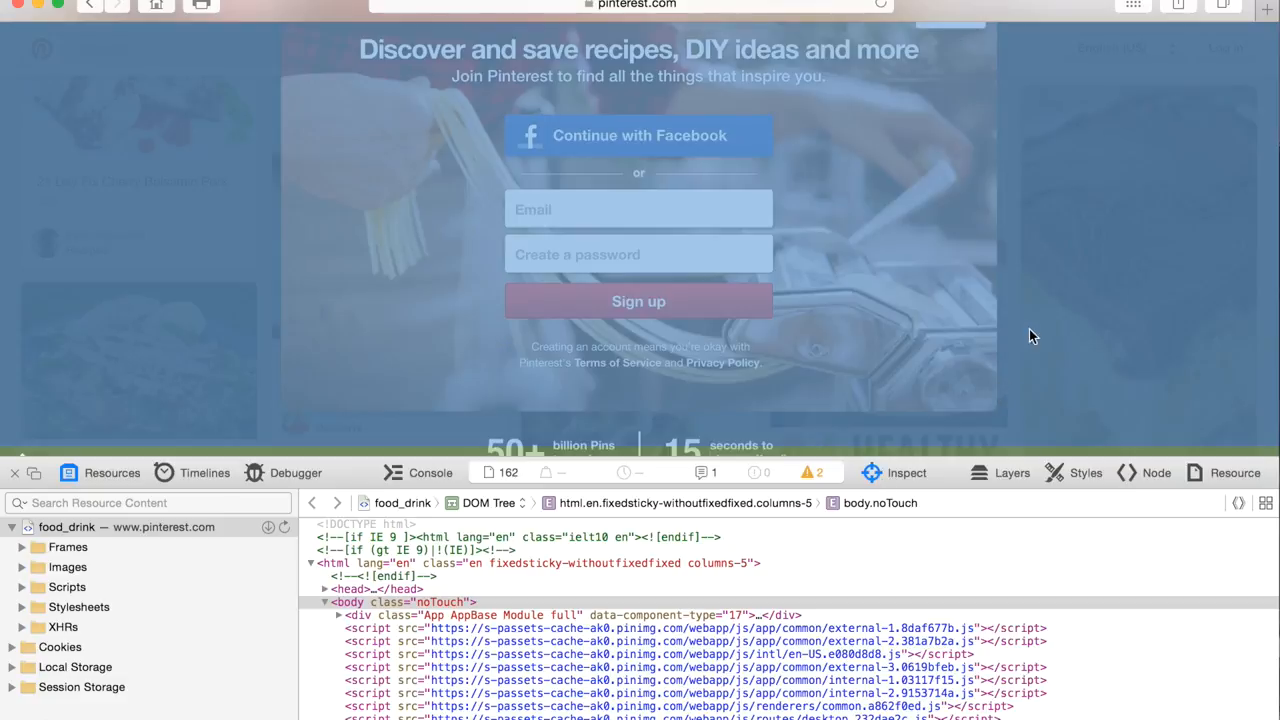
mouse_move(1068, 292)
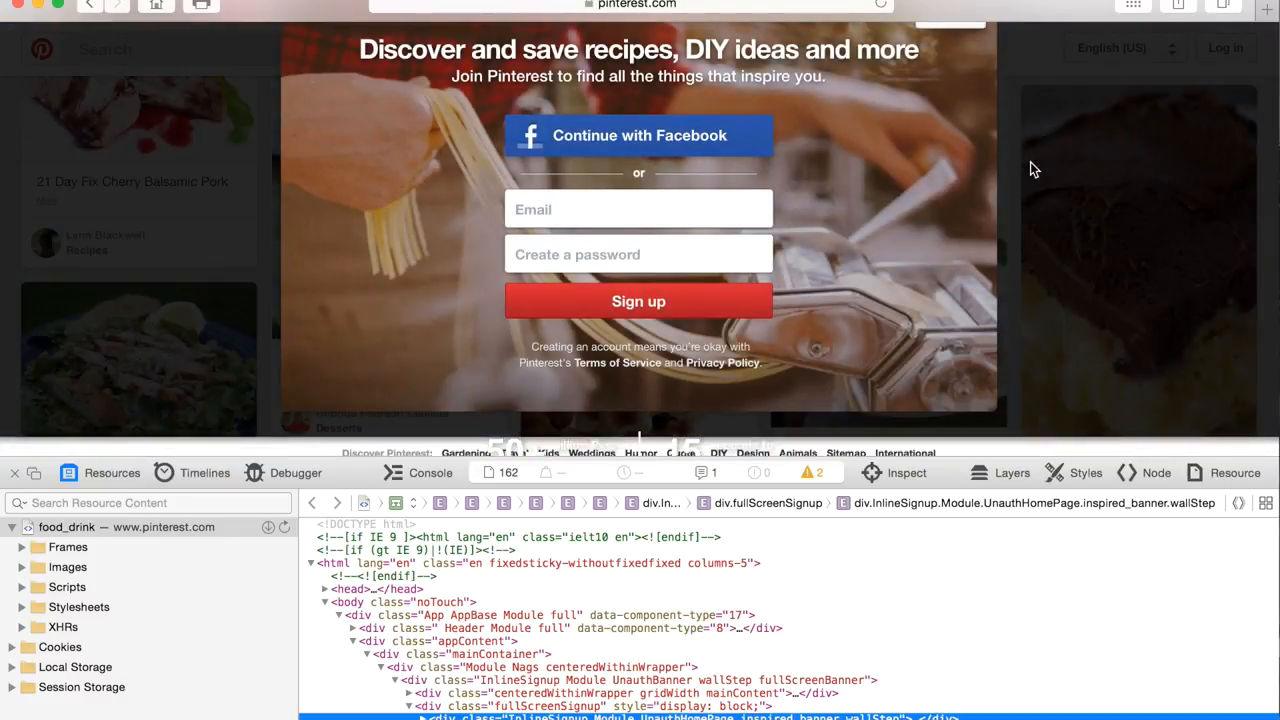
mouse_move(1085, 184)
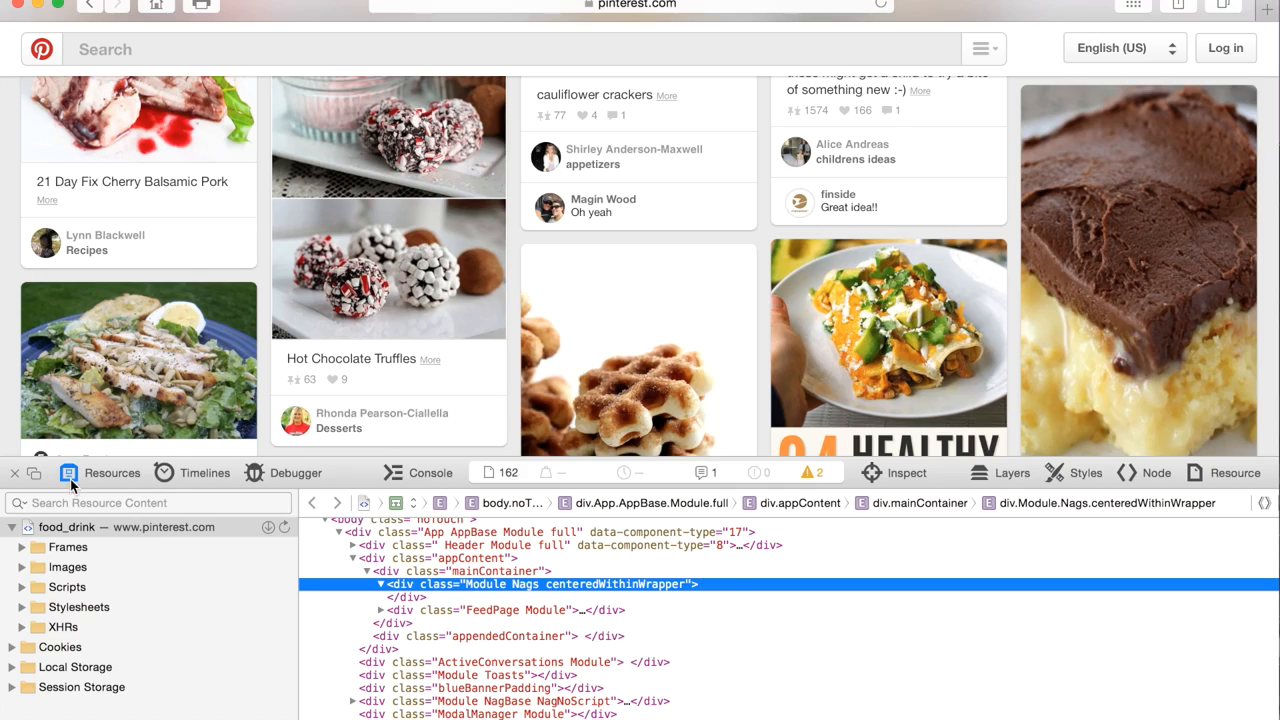
Step: Scroll further down the food pins to confirm no sign-up popup blocks scrolling
scroll("down", 3)
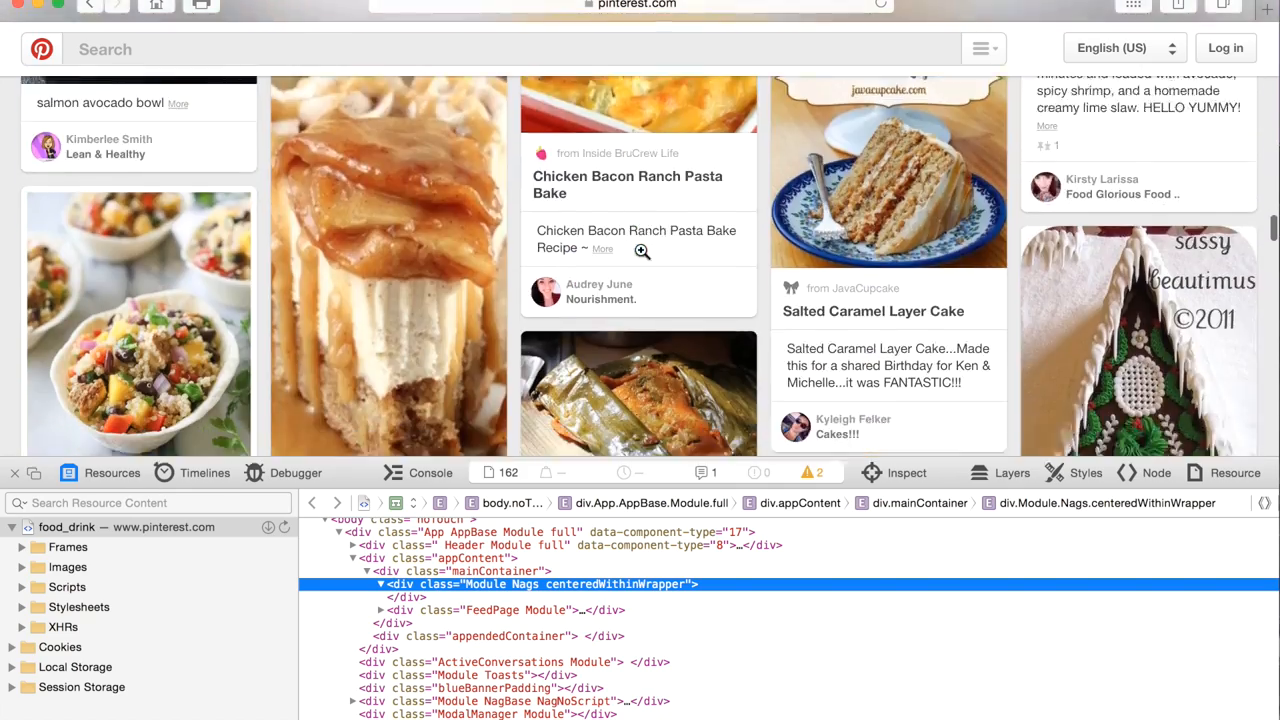
scroll("down", 3)
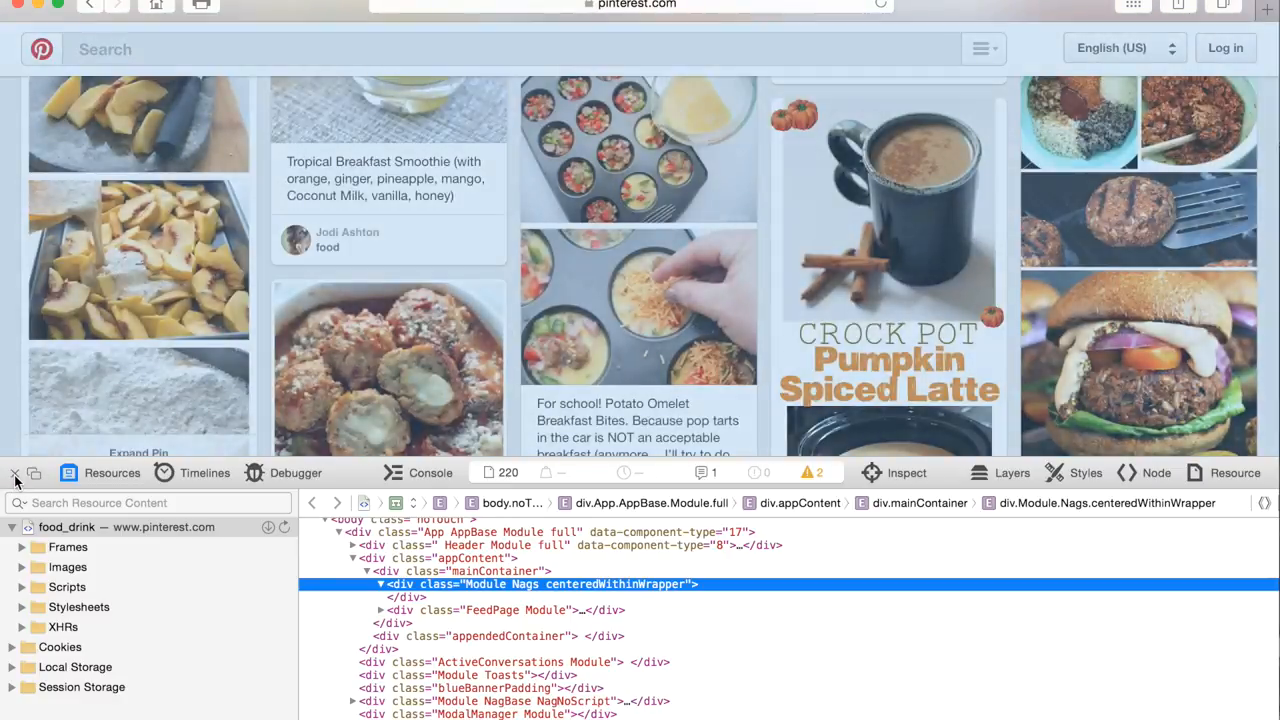
Step: Close the Web Inspector and scroll down through more recipe pins
left_click(16, 472)
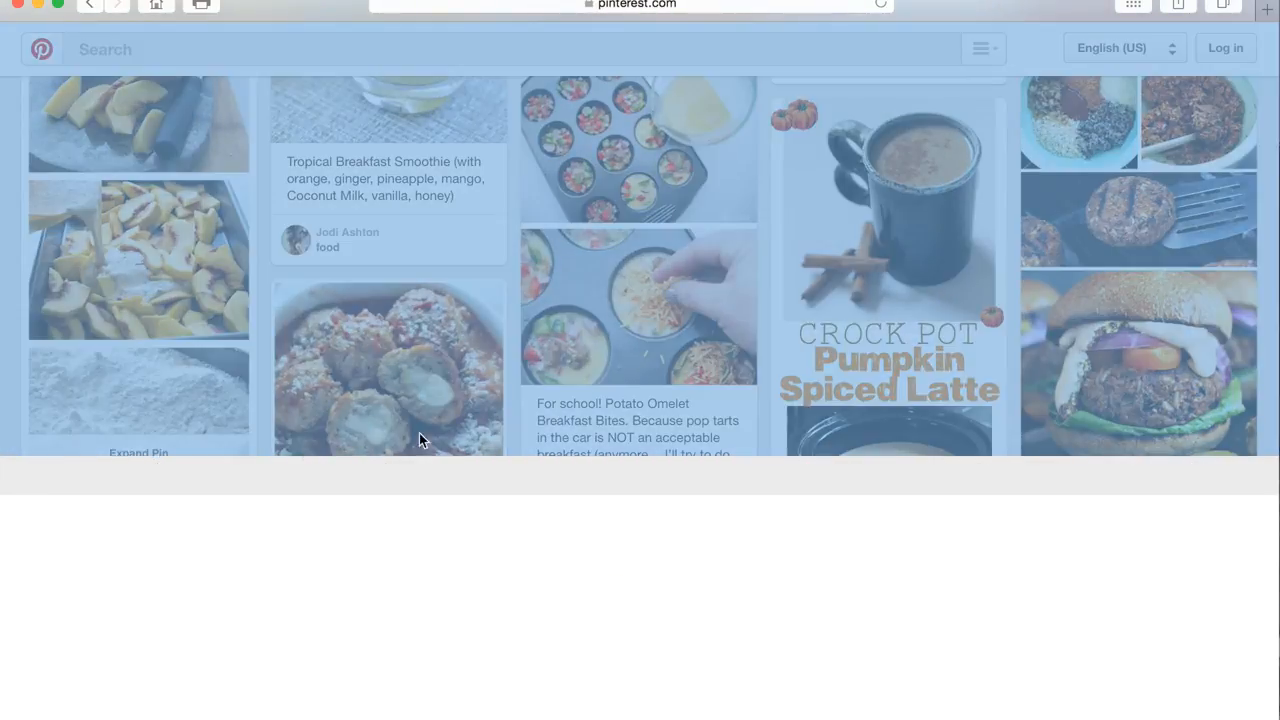
scroll("down", 3)
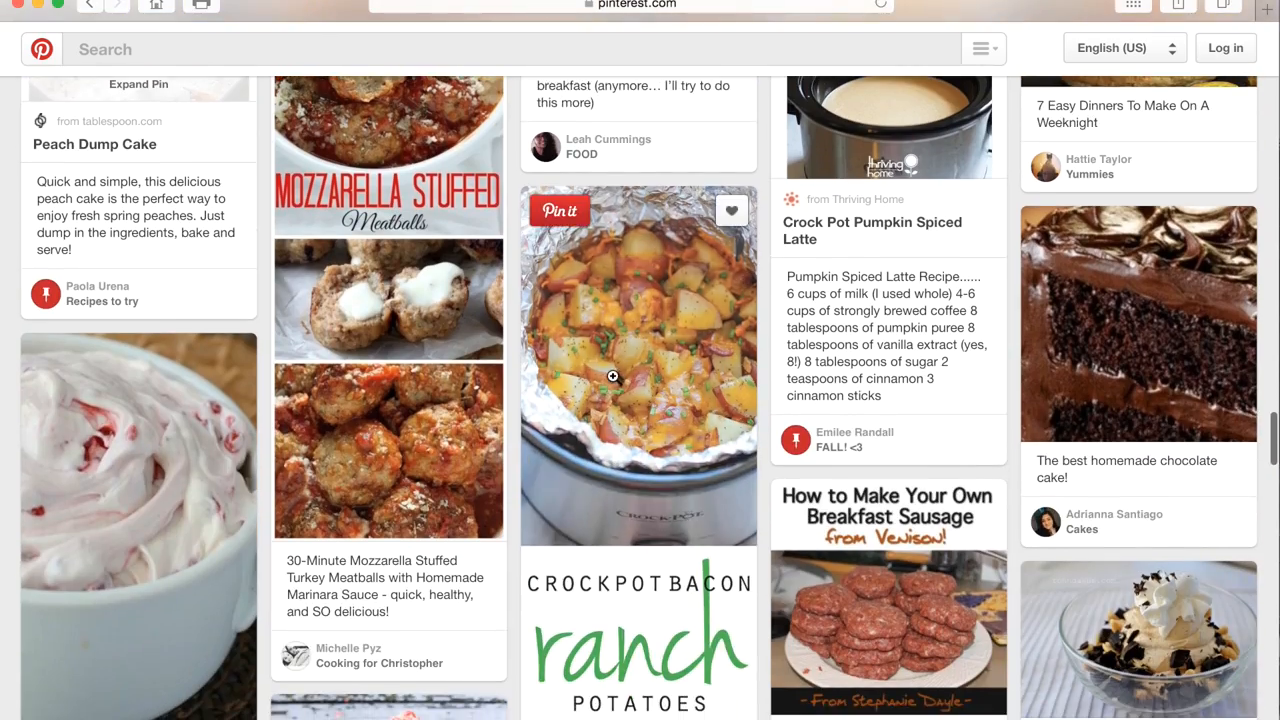
scroll("down", 3)
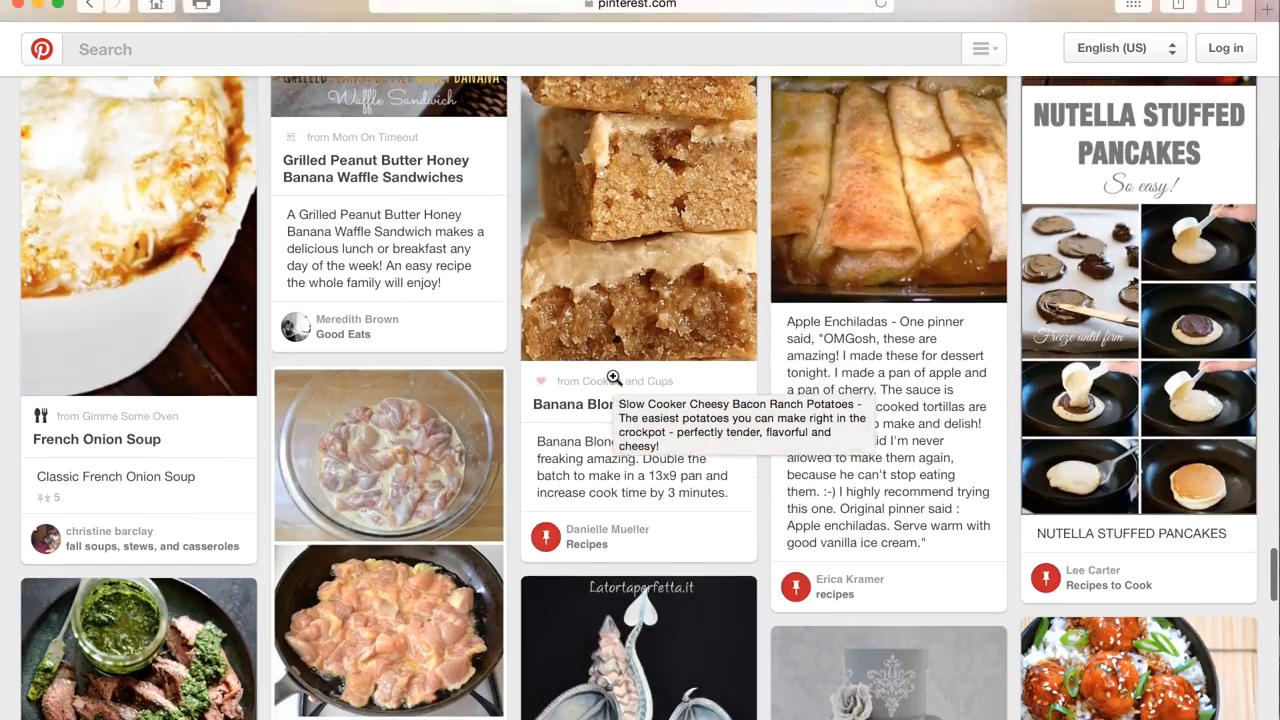
scroll("down", 3)
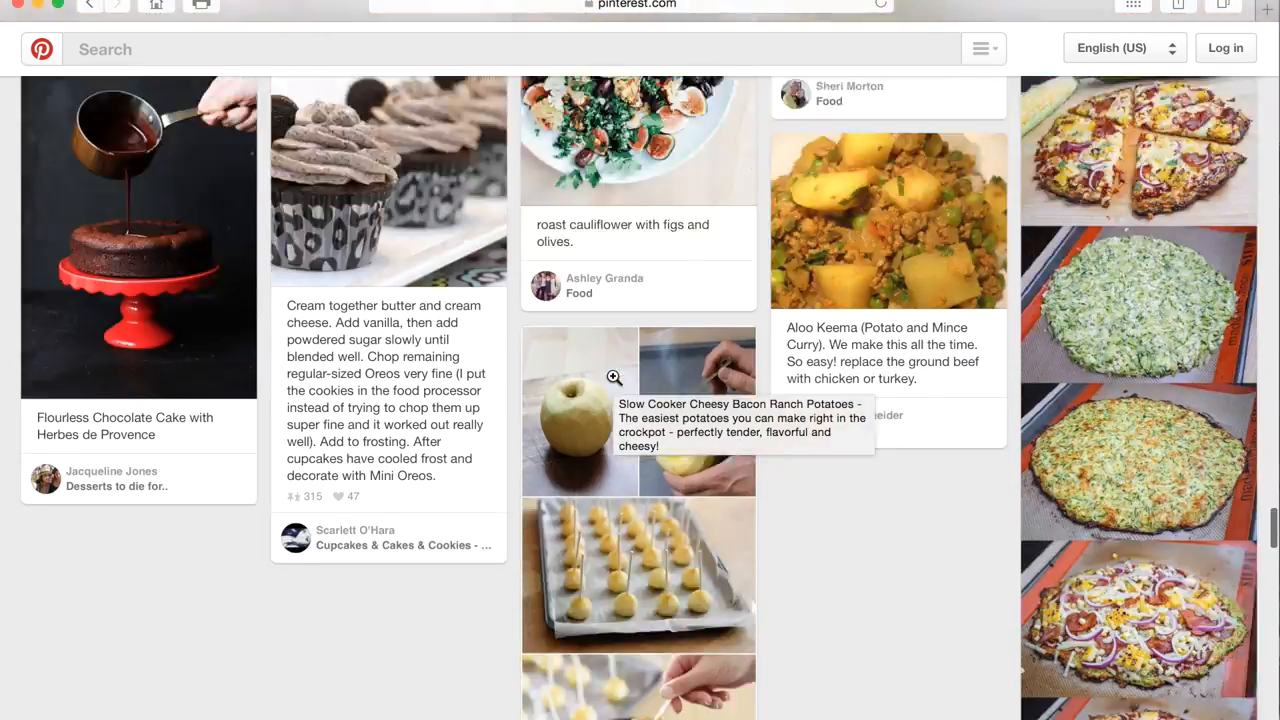
scroll("down", 3)
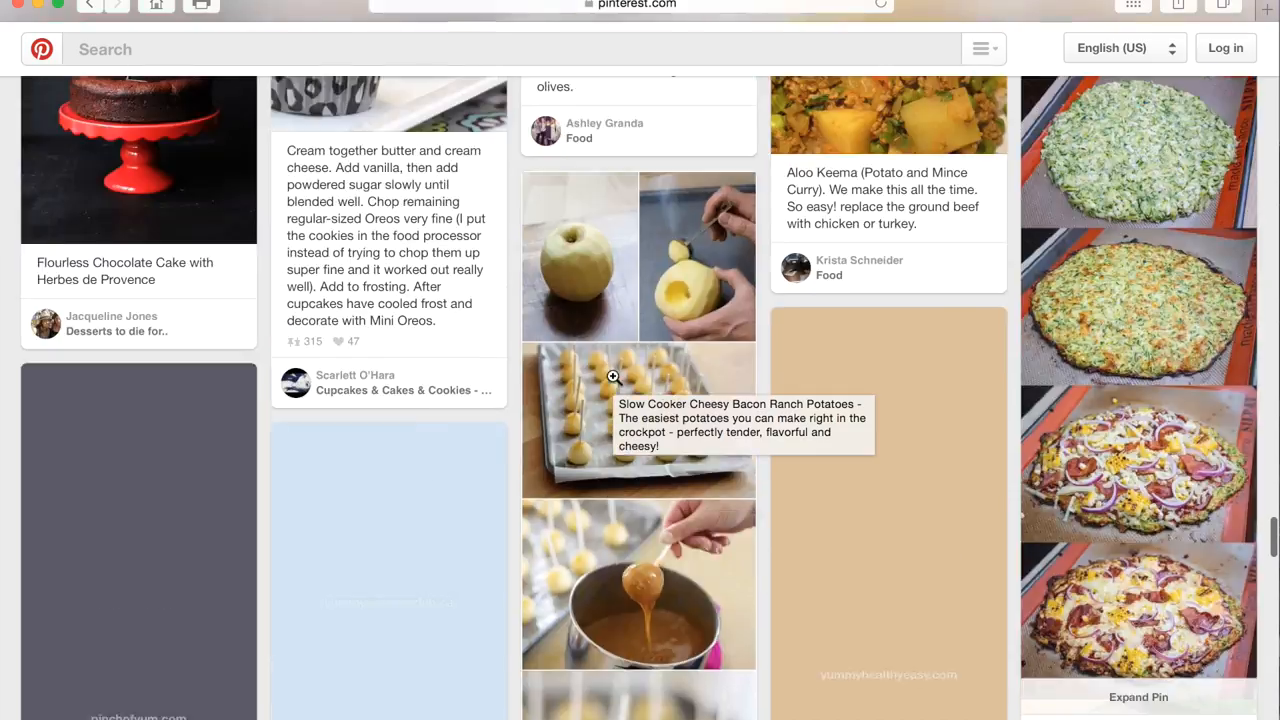
scroll("down", 3)
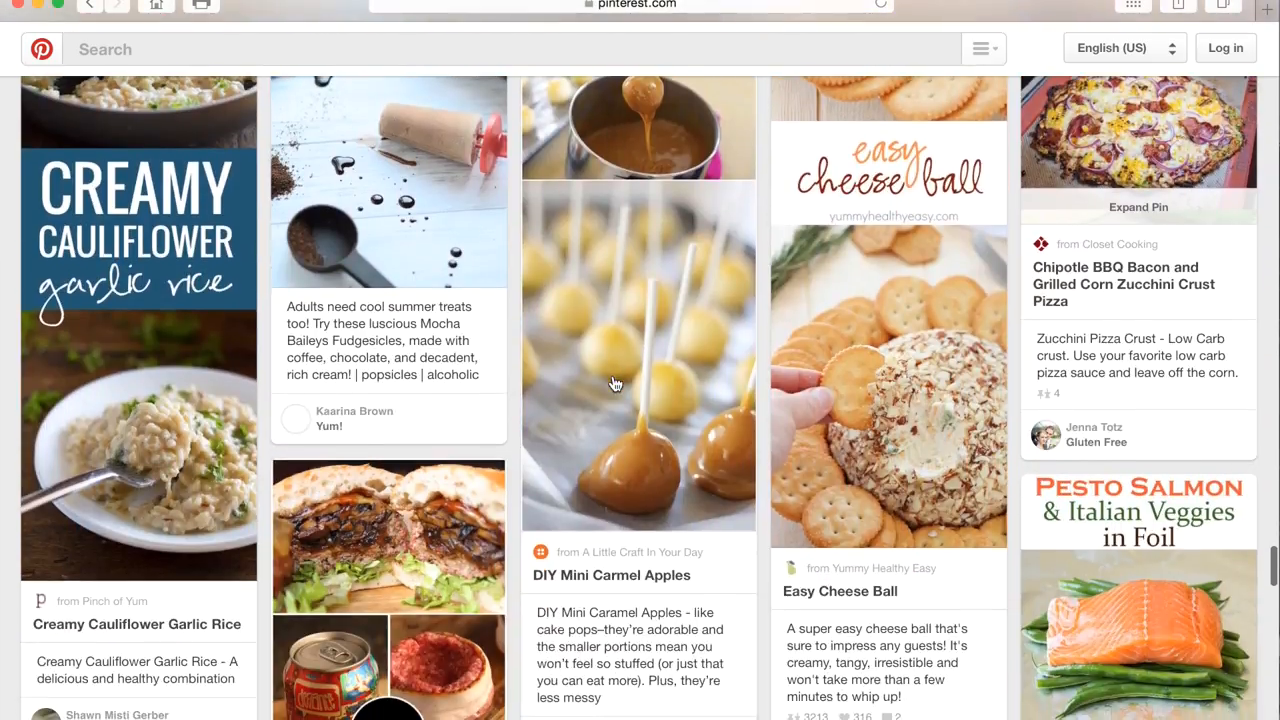